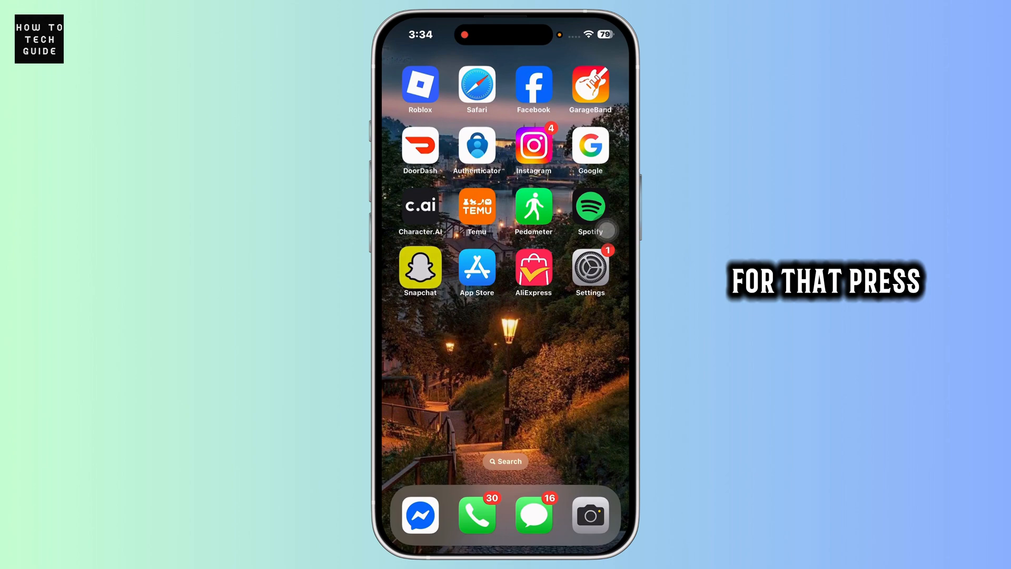
Step: Preview the Snapchat app's quick actions menu, then dismiss it without choosing anything
{"action": "left_click", "coordinate": [420, 267]}
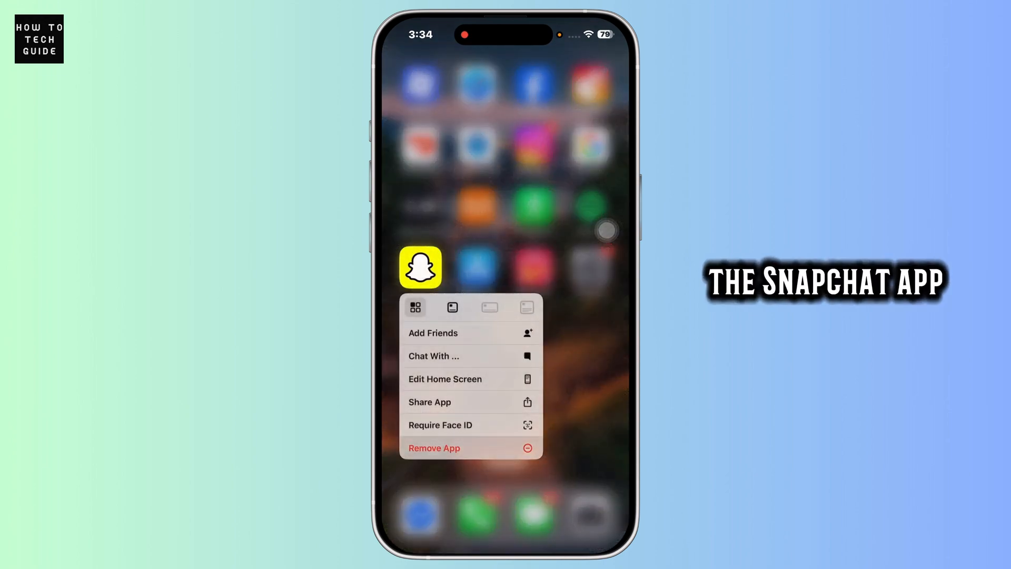
{"action": "left_click", "coordinate": [433, 448]}
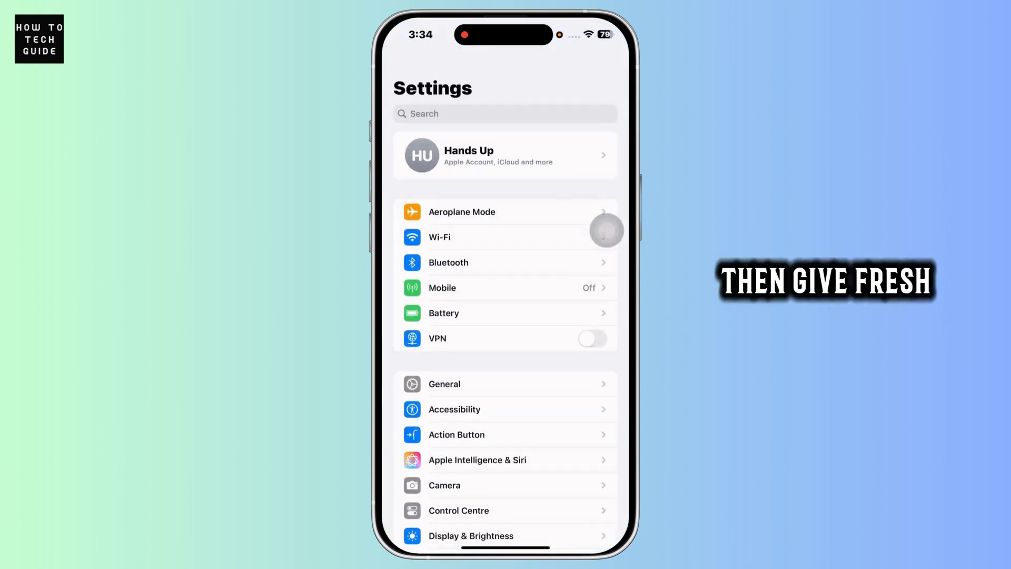
Step: Shut the phone down from General settings, then search the web for Snapchat support
{"action": "scroll", "scroll_direction": "down", "scroll_amount": 3}
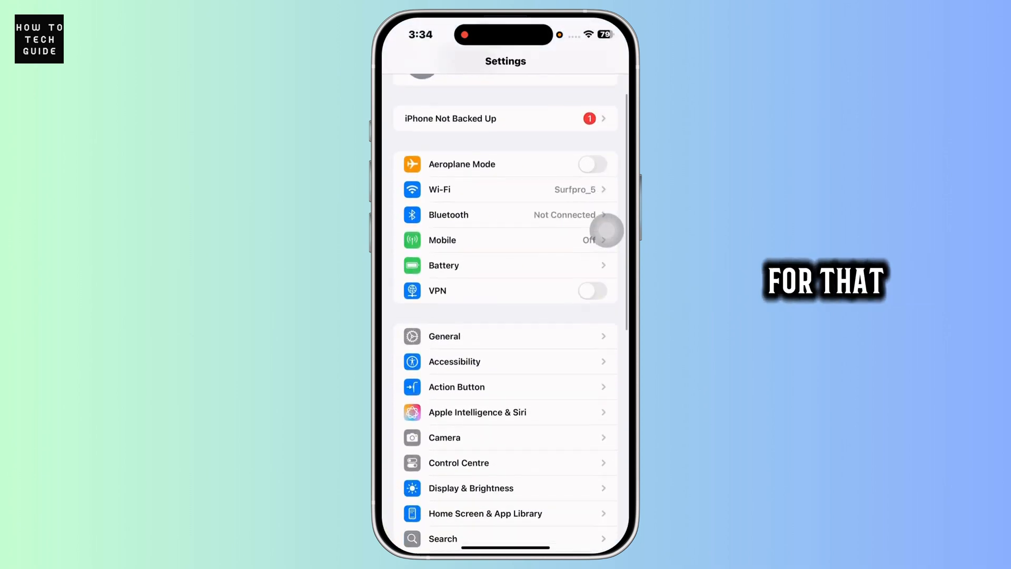
{"action": "left_click", "coordinate": [444, 335]}
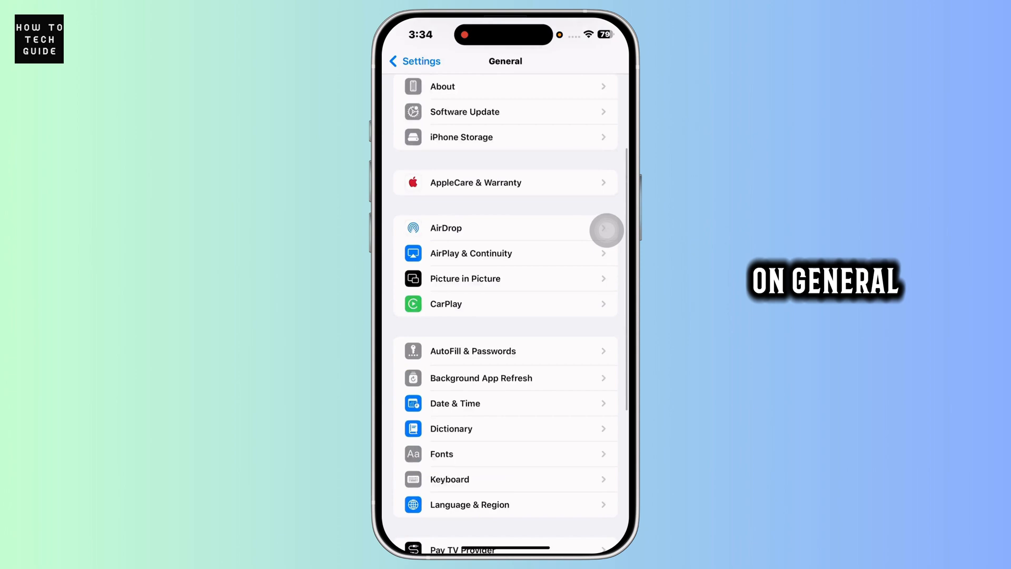
{"action": "scroll", "scroll_direction": "down", "scroll_amount": 3}
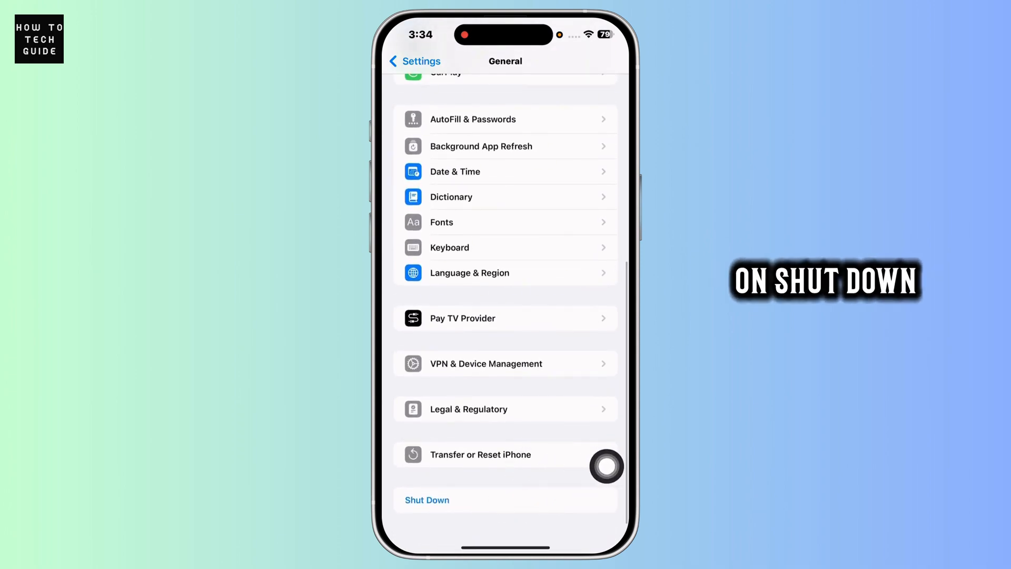
{"action": "left_click", "coordinate": [415, 61]}
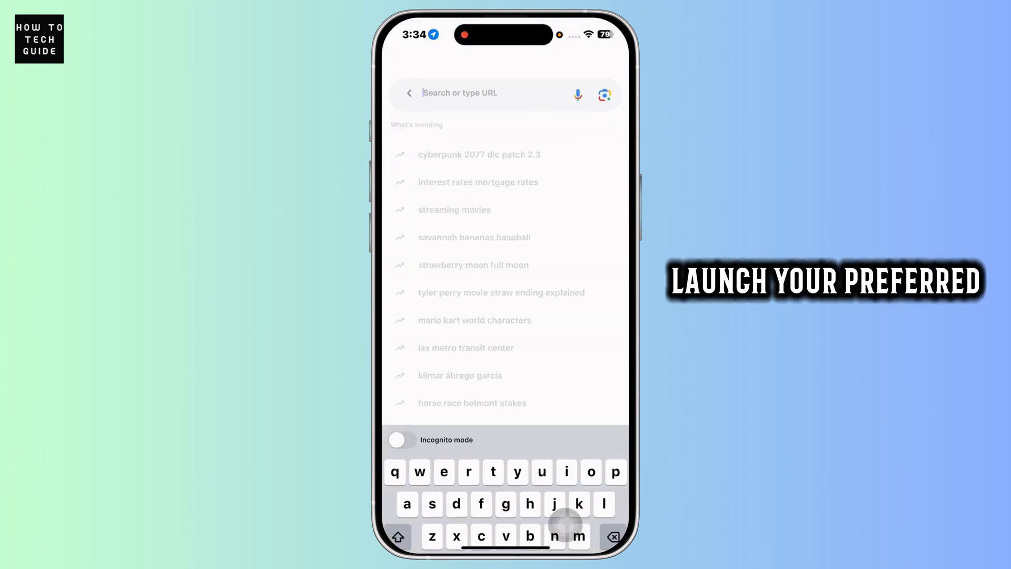
{"action": "type", "text": "supp"}
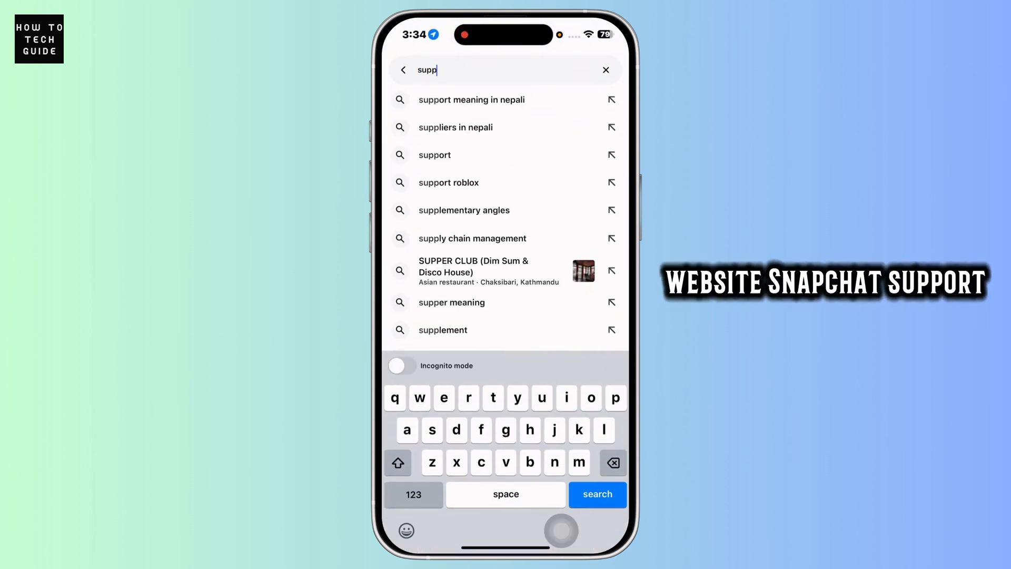
{"action": "key", "text": "Backspace"}
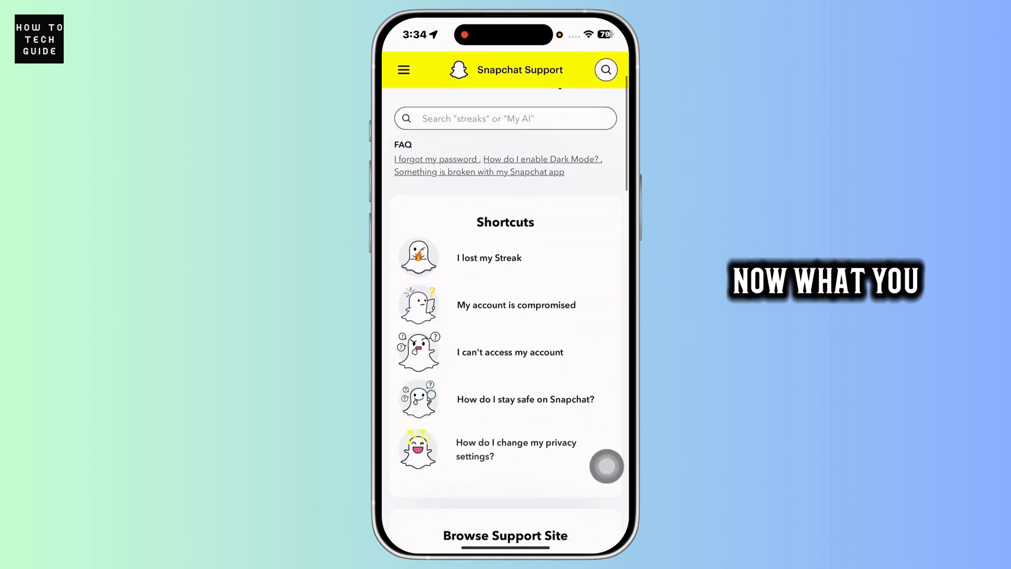
Step: Choose the 'My account is compromised' shortcut and open its request form
{"action": "left_click", "coordinate": [516, 305]}
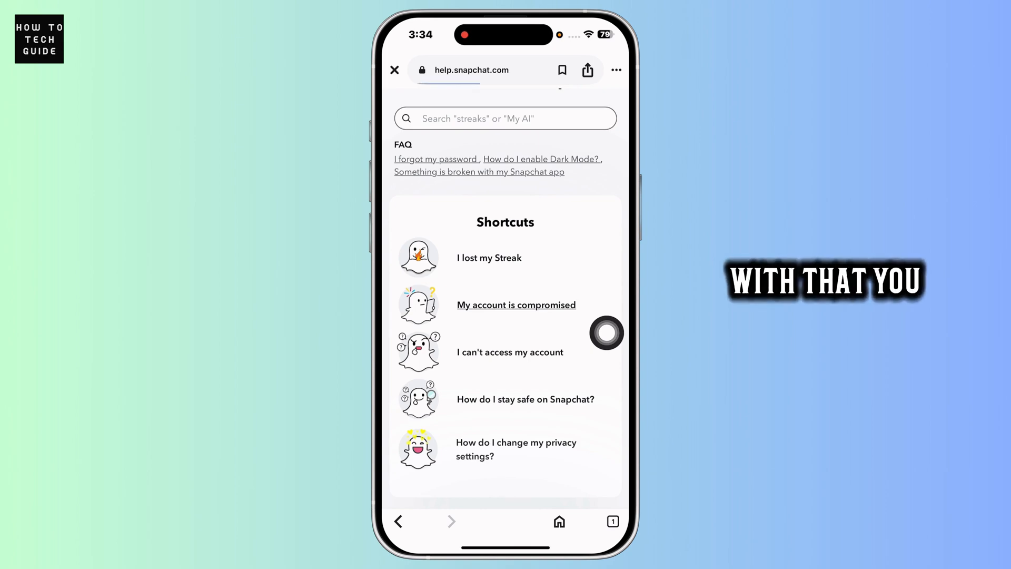
{"action": "left_click", "coordinate": [516, 305]}
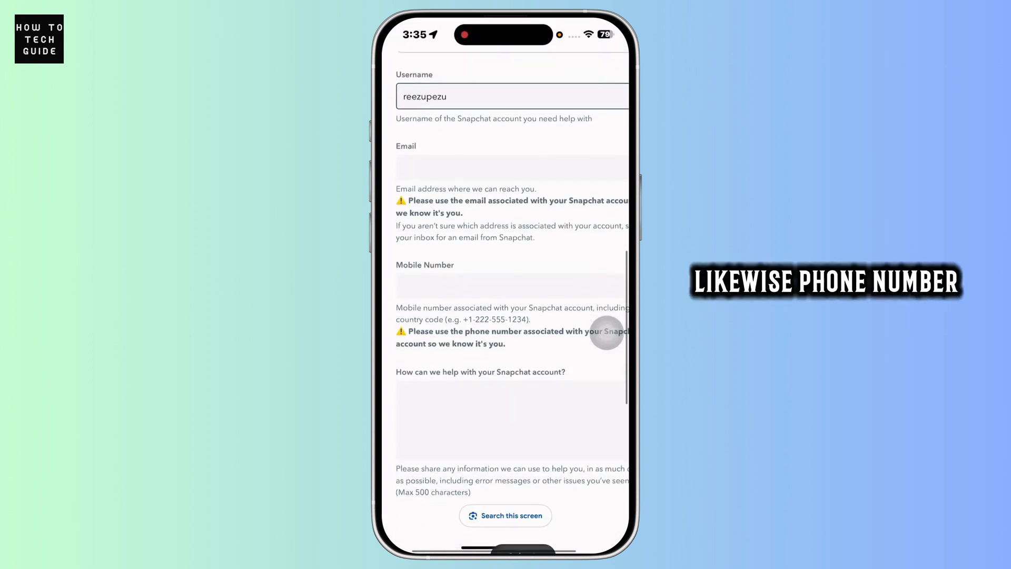
{"action": "scroll", "scroll_direction": "down", "scroll_amount": 3}
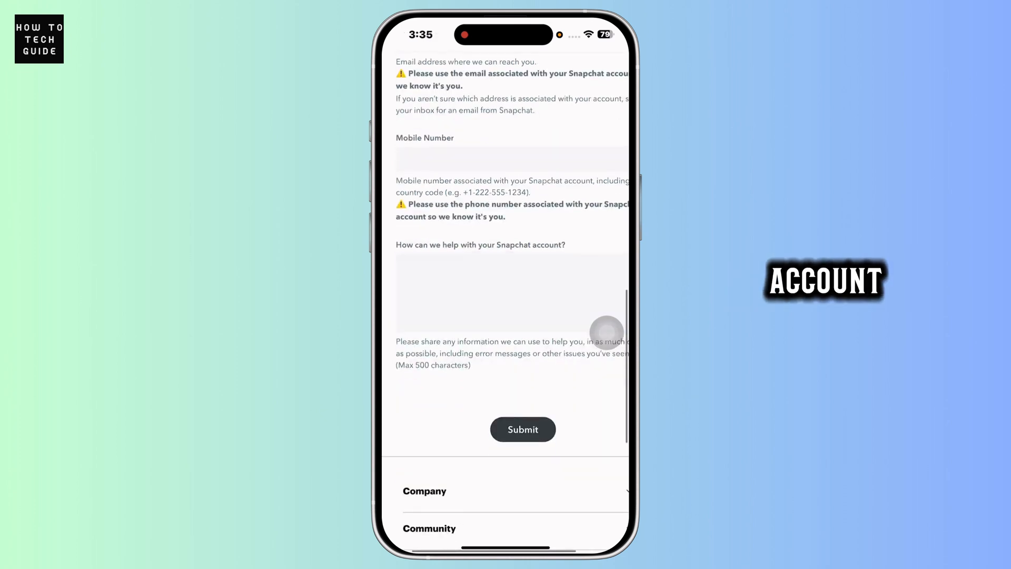
{"action": "left_click", "coordinate": [509, 293]}
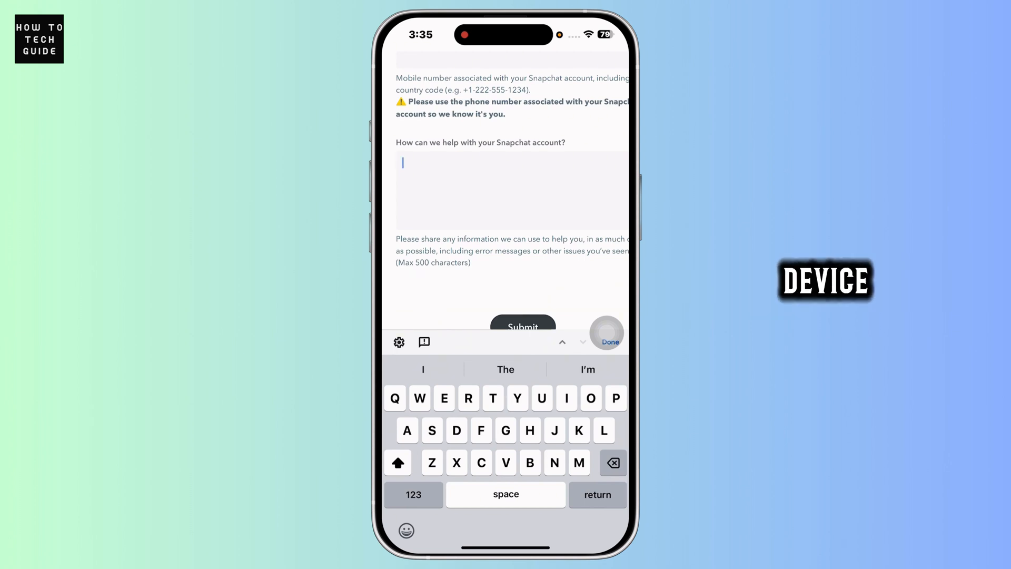
{"action": "left_click", "coordinate": [611, 342]}
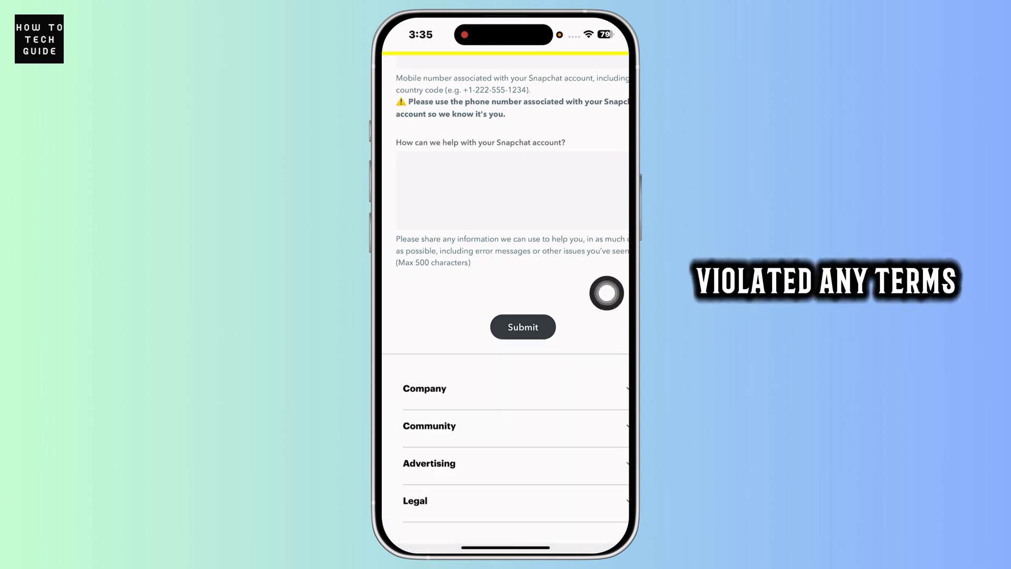
{"action": "scroll", "scroll_direction": "up", "scroll_amount": 3}
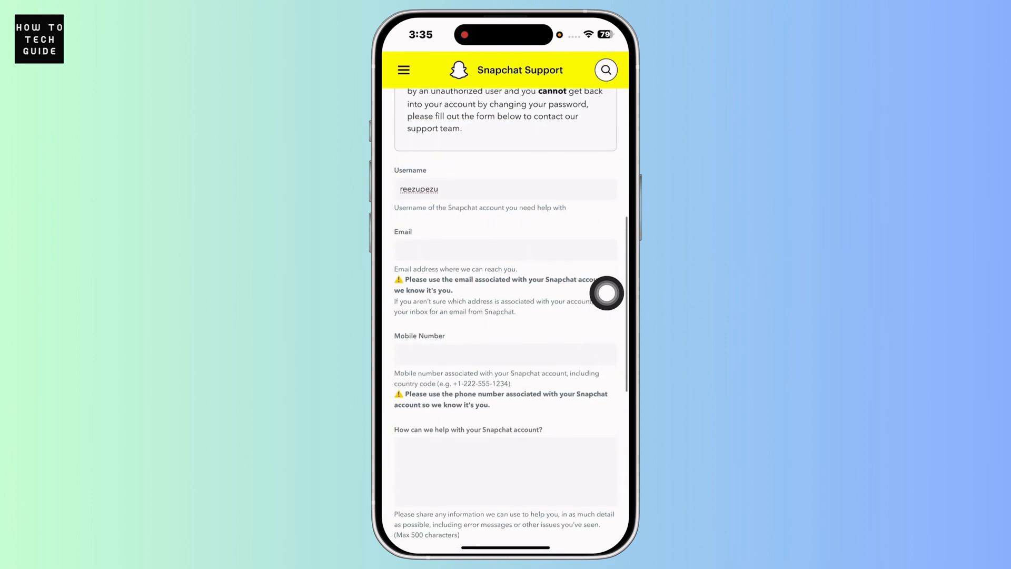